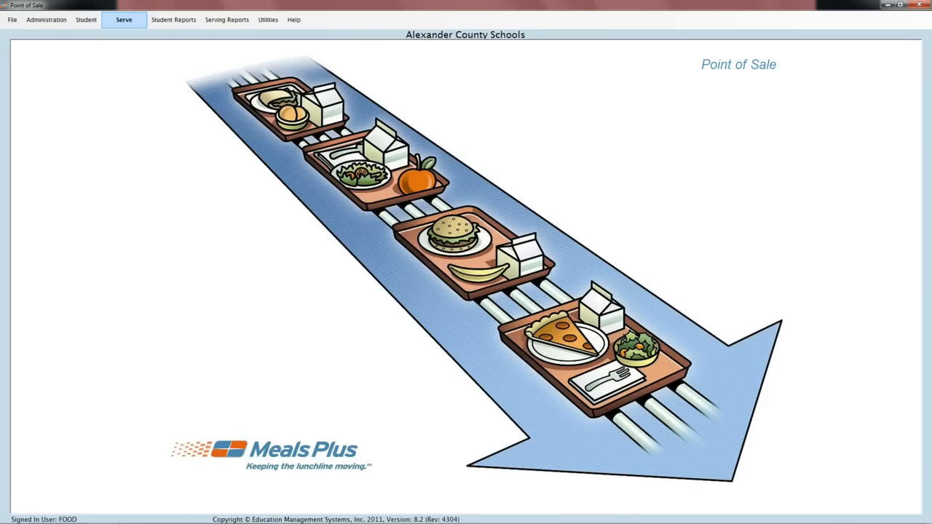
# - Bring up the Provision 2 serving form set to Lunch at Meals Plus Middle School for 11/04/2011
pyautogui.click(124, 20)
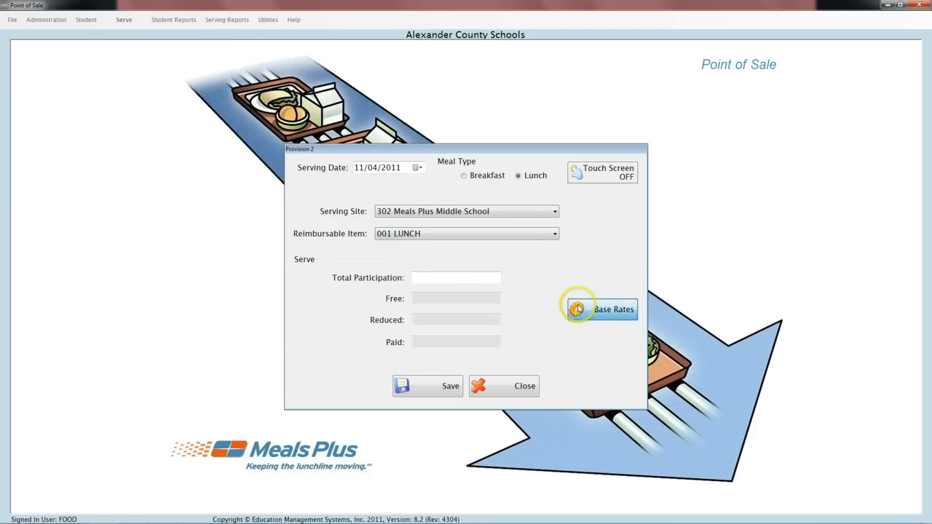
pyautogui.click(613, 309)
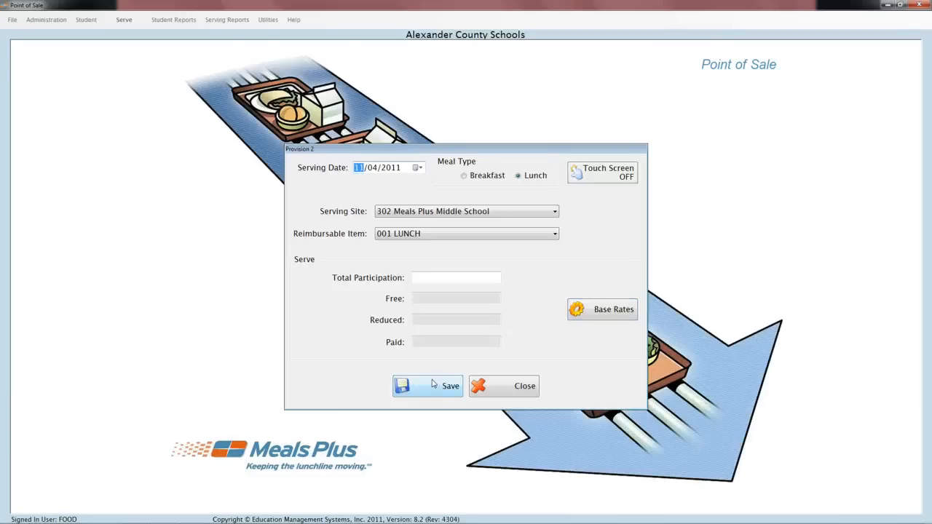
# - Enter 283 as Total Participation so it splits into 241 free, 17 reduced and 25 paid
pyautogui.click(456, 278)
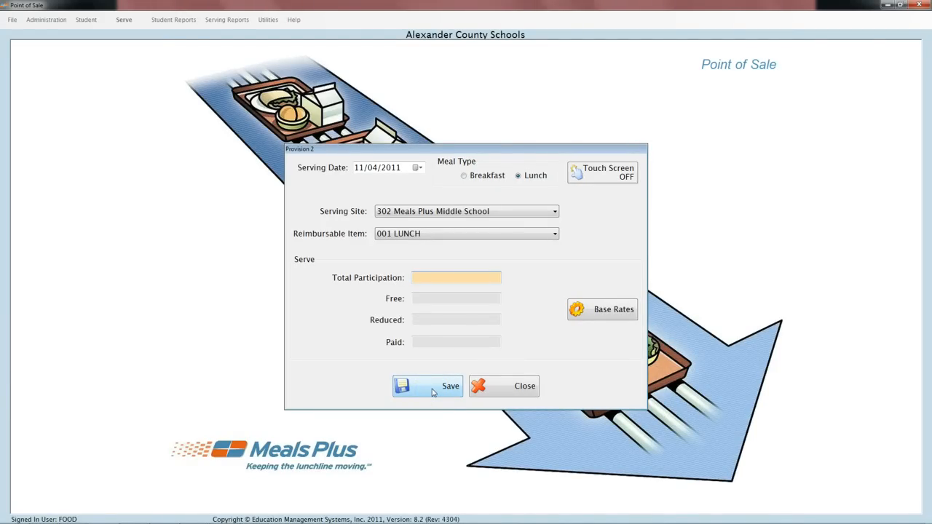
pyautogui.click(428, 386)
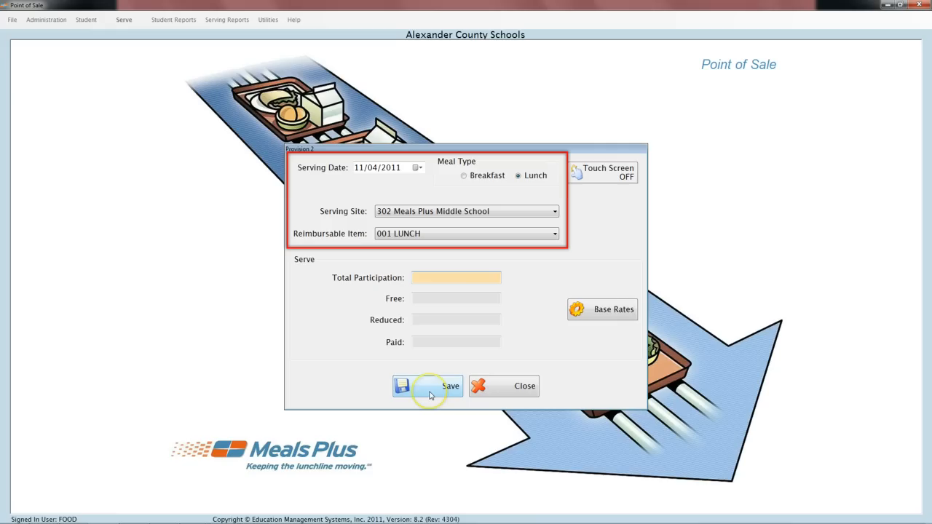
pyautogui.click(428, 391)
pyautogui.write('283')
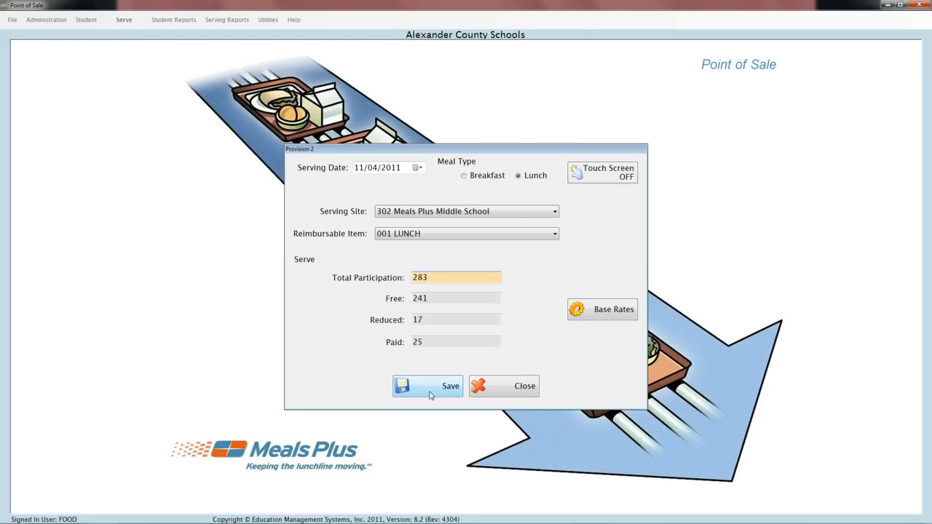
# - Save the 283-meal lunch serving and approve the verification so transactions process
pyautogui.click(427, 386)
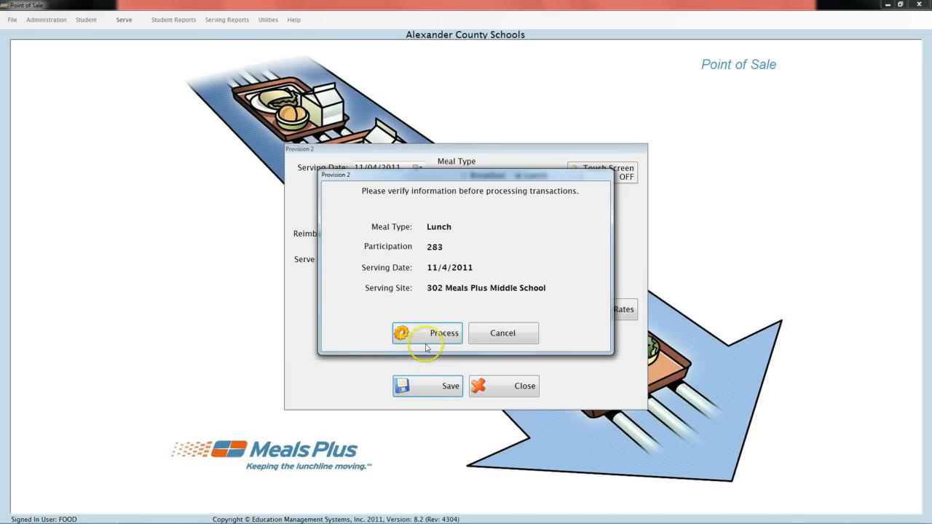
pyautogui.click(426, 333)
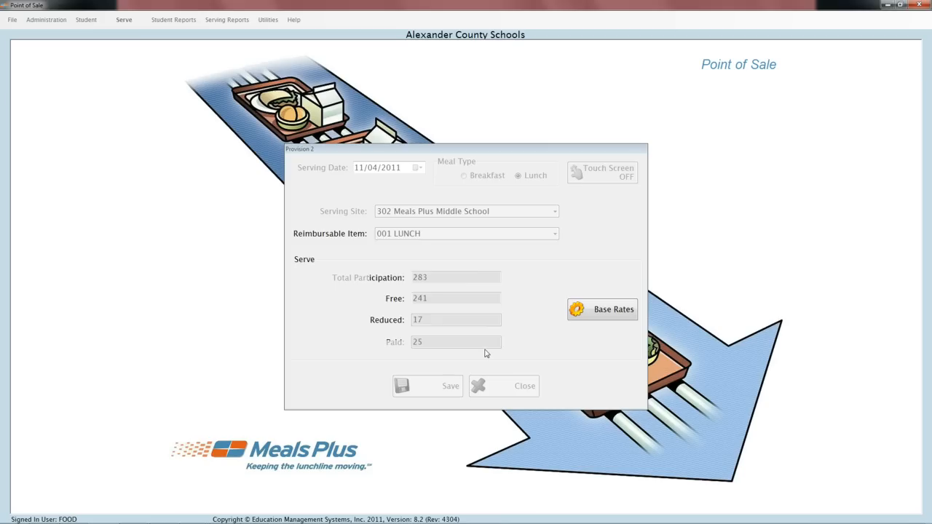
# - Acknowledge the 'serving completed successfully' message and return to the main screen
pyautogui.click(427, 385)
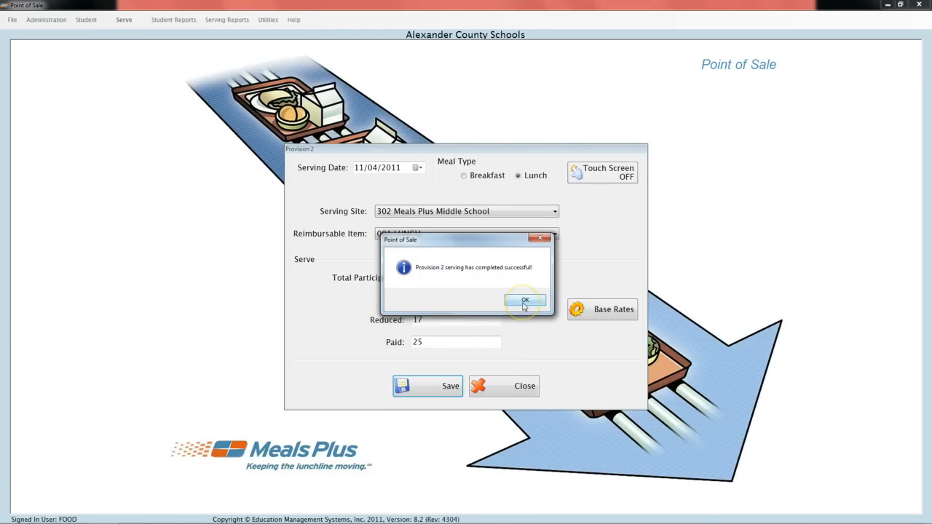
pyautogui.click(525, 300)
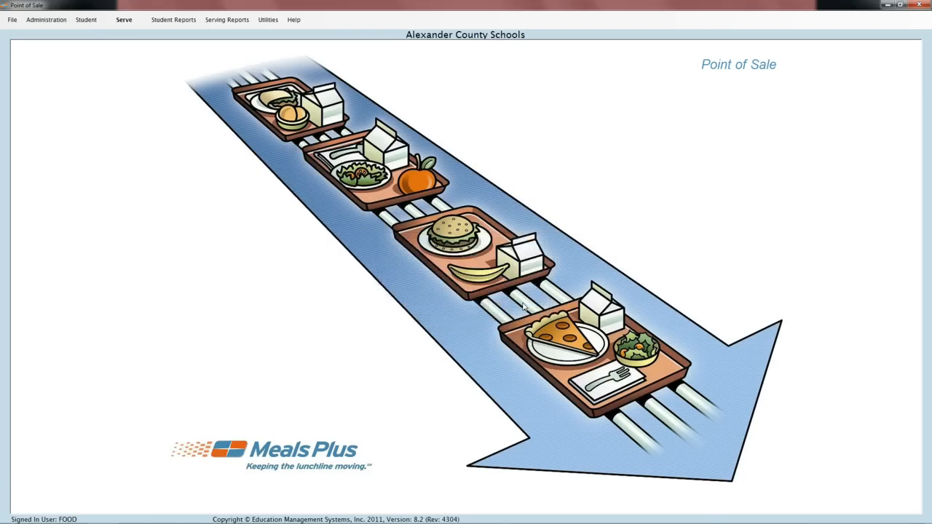